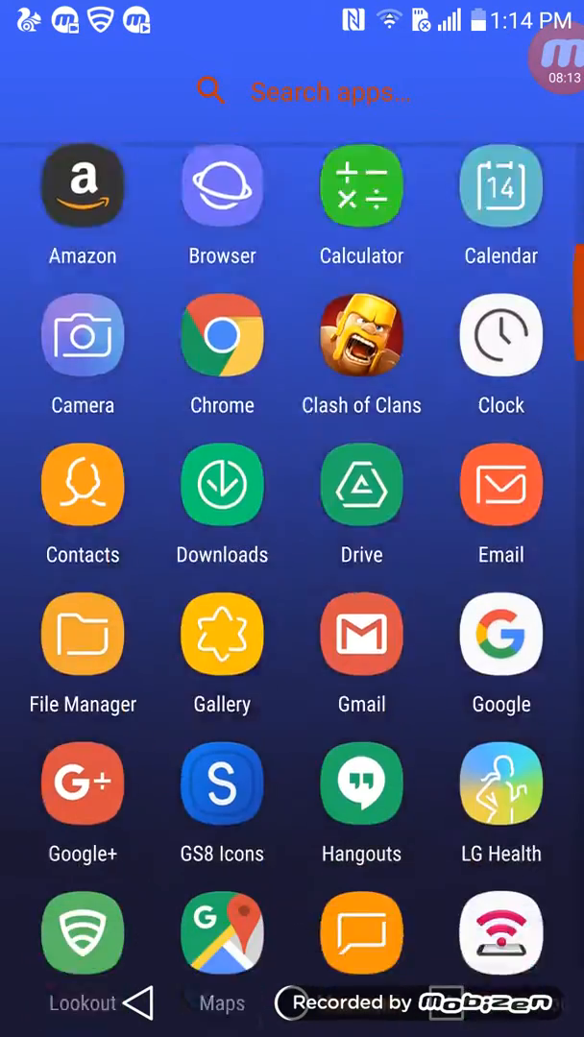
Search the Play Store for Cornerfly and install it
scroll("down", 3)
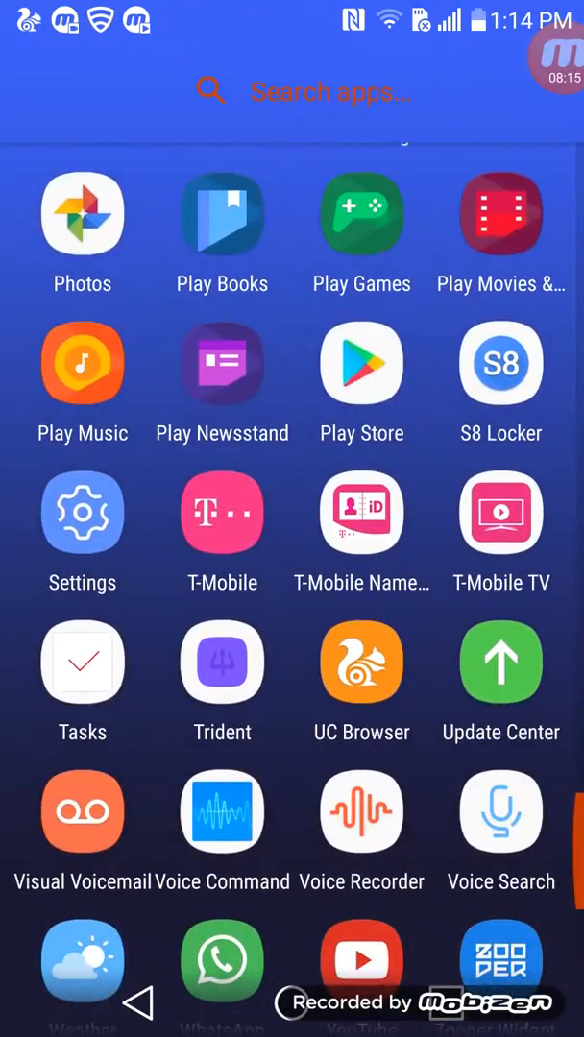
left_click(361, 363)
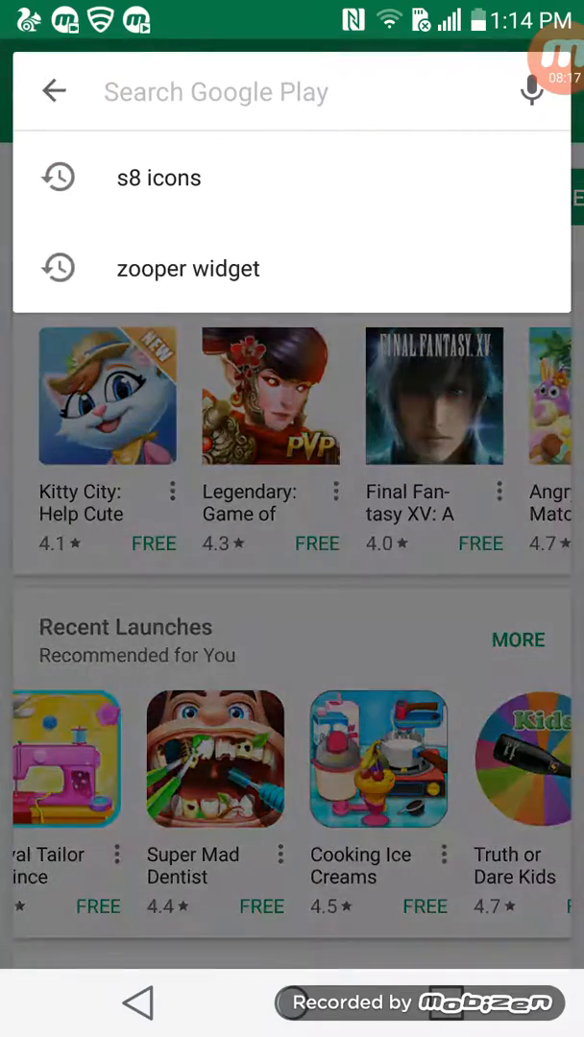
type("corn")
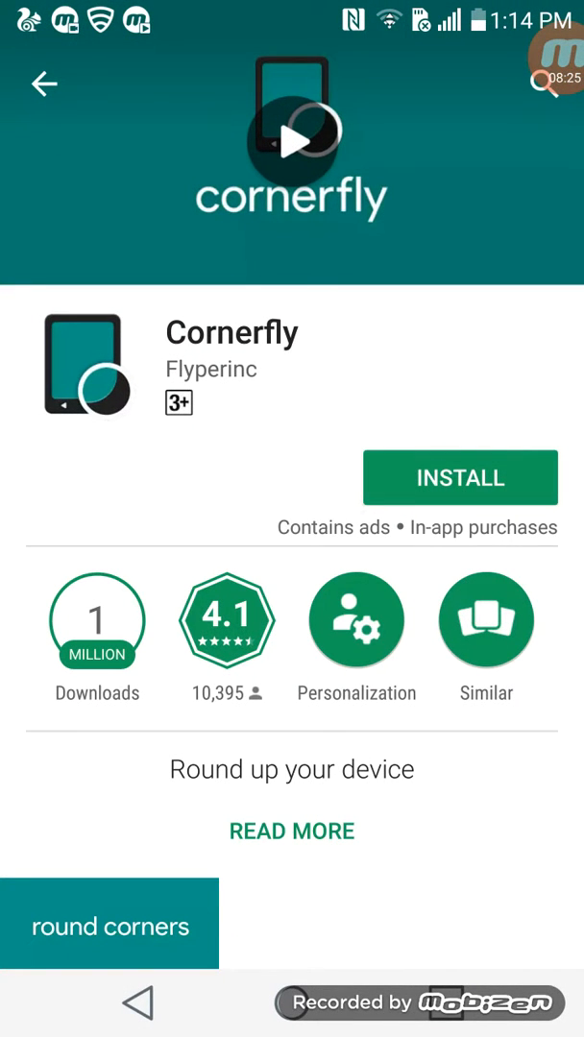
left_click(460, 477)
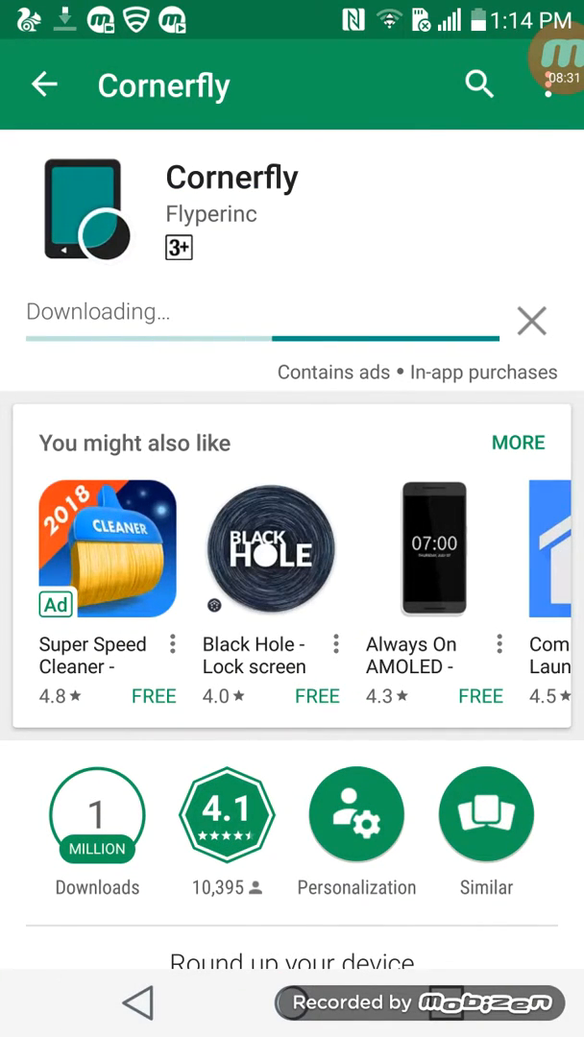
left_click(46, 85)
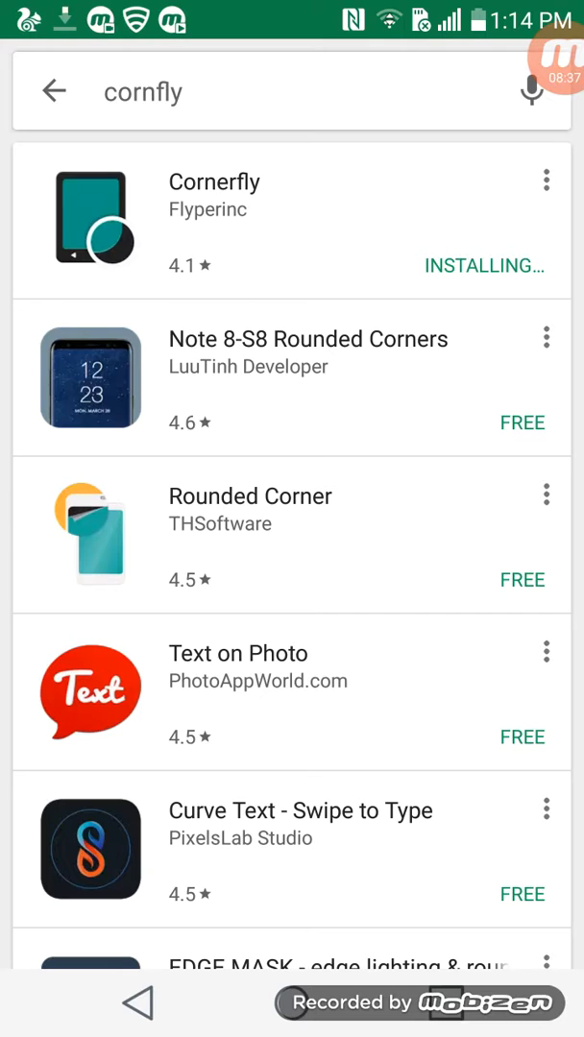
scroll("up", 3)
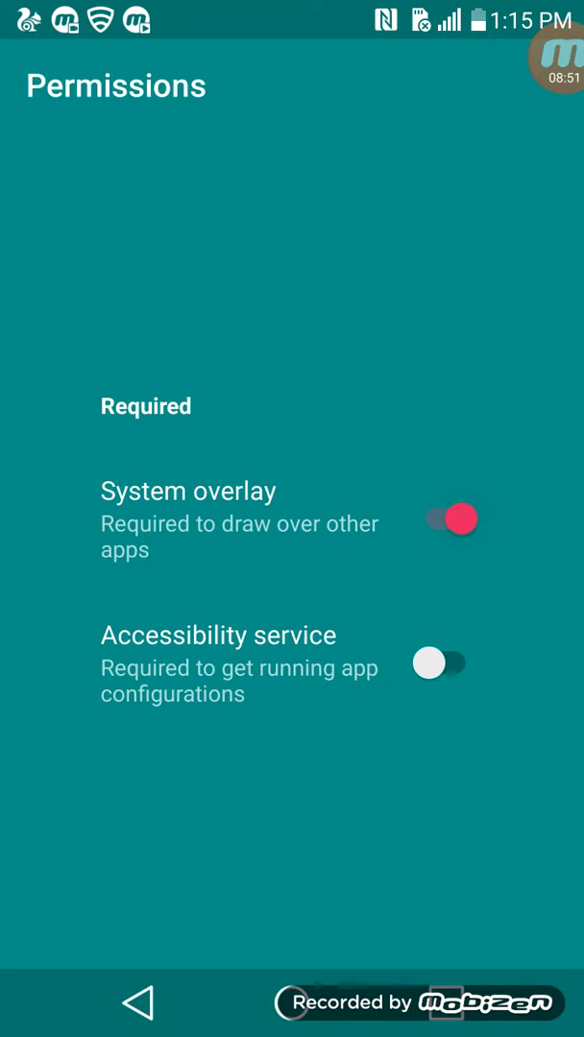
Turn on Cornerfly's accessibility service and confirm the 'Use Cornerfly?' prompt
left_click(446, 521)
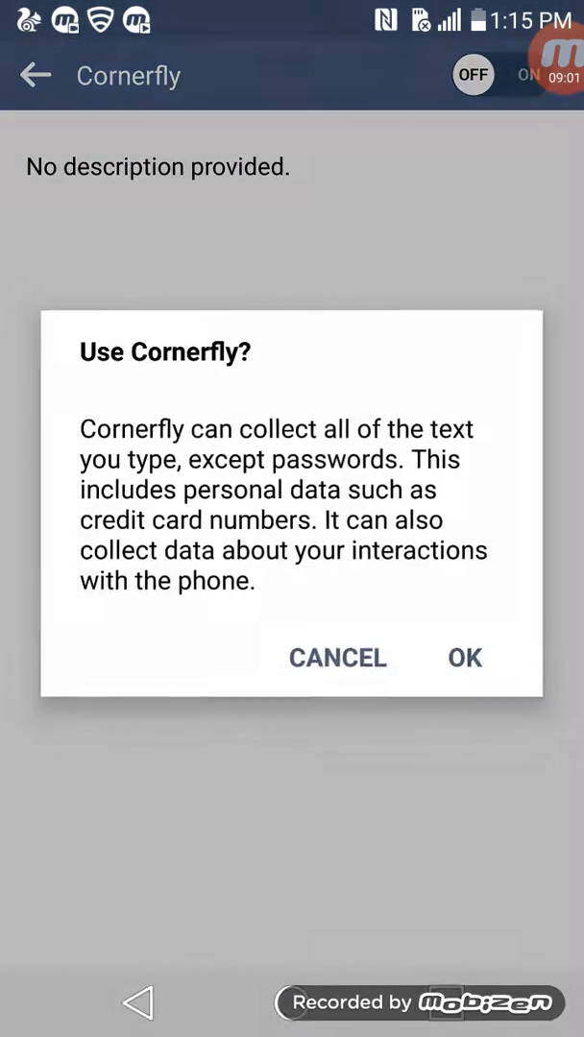
left_click(463, 658)
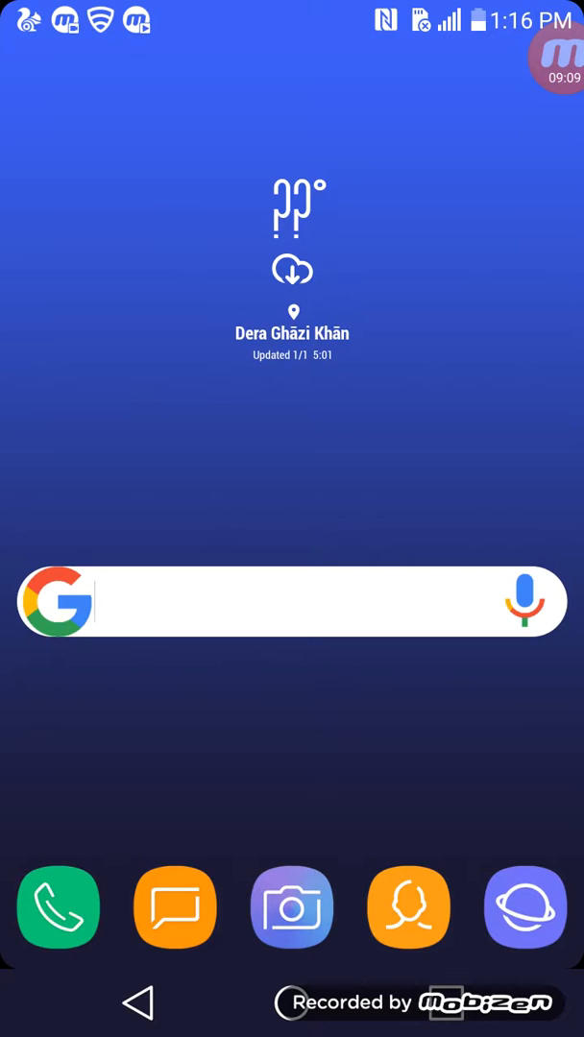
Launch Nova Settings from the app drawer
scroll("up", 3)
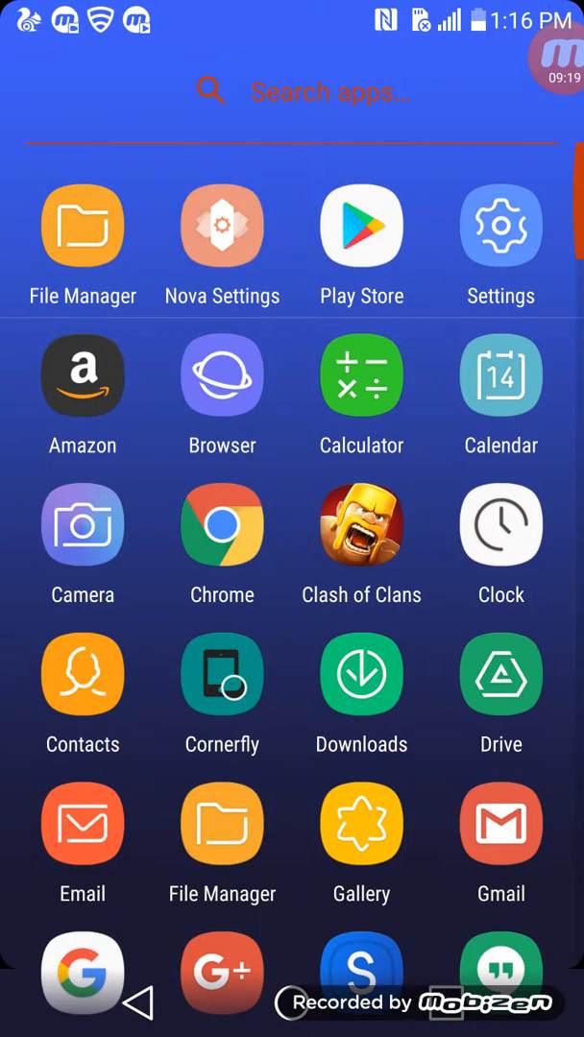
left_click(222, 229)
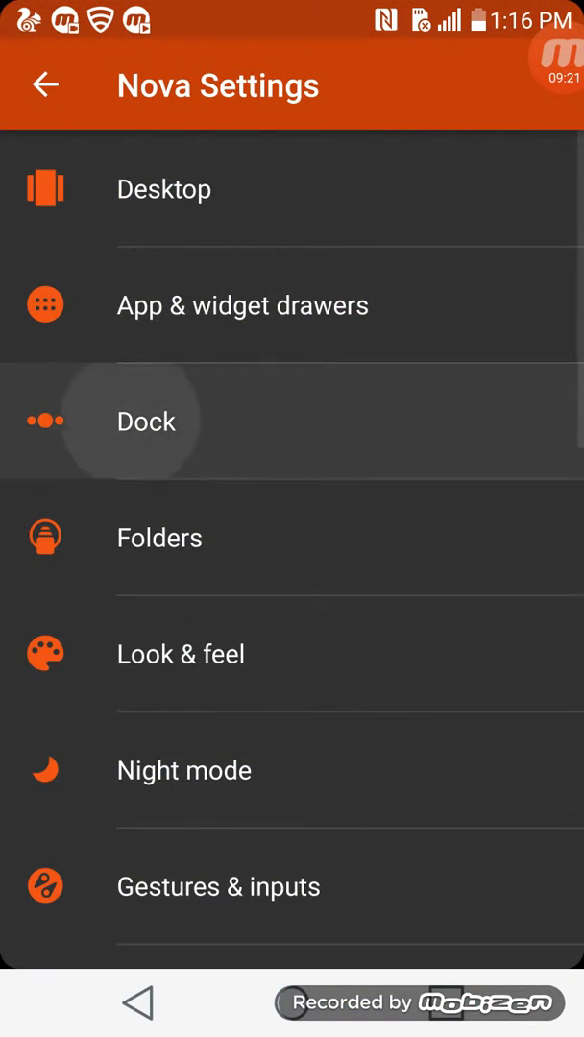
Review Nova's Desktop grid size and scroll effect, leaving both unchanged
left_click(146, 420)
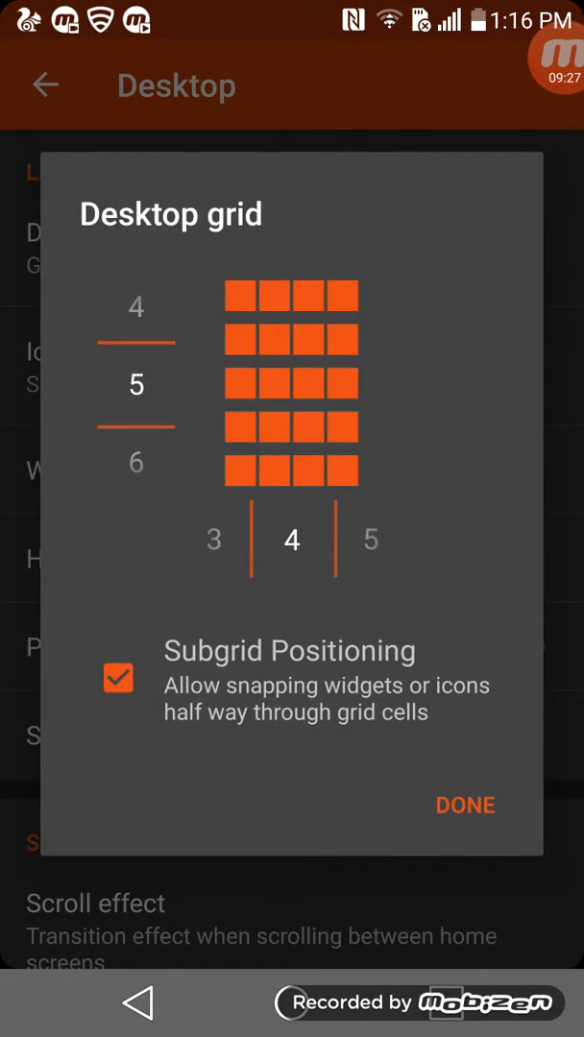
left_click(464, 805)
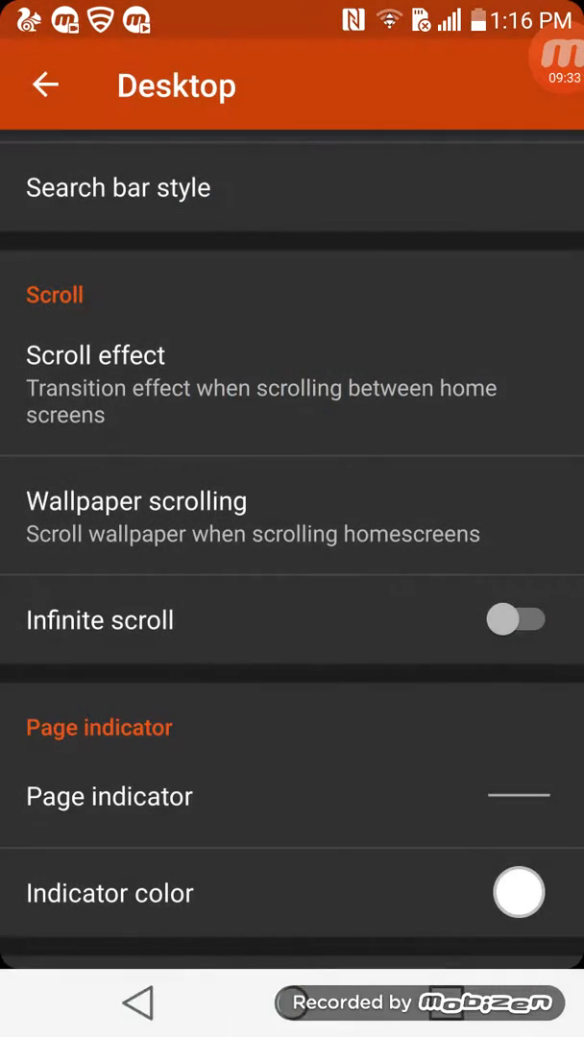
left_click(95, 355)
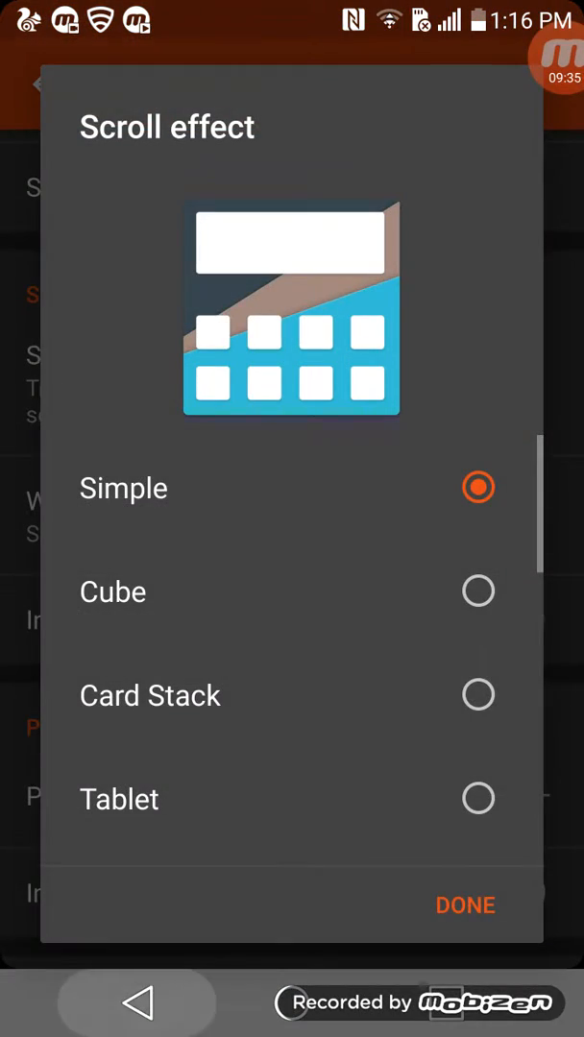
left_click(465, 905)
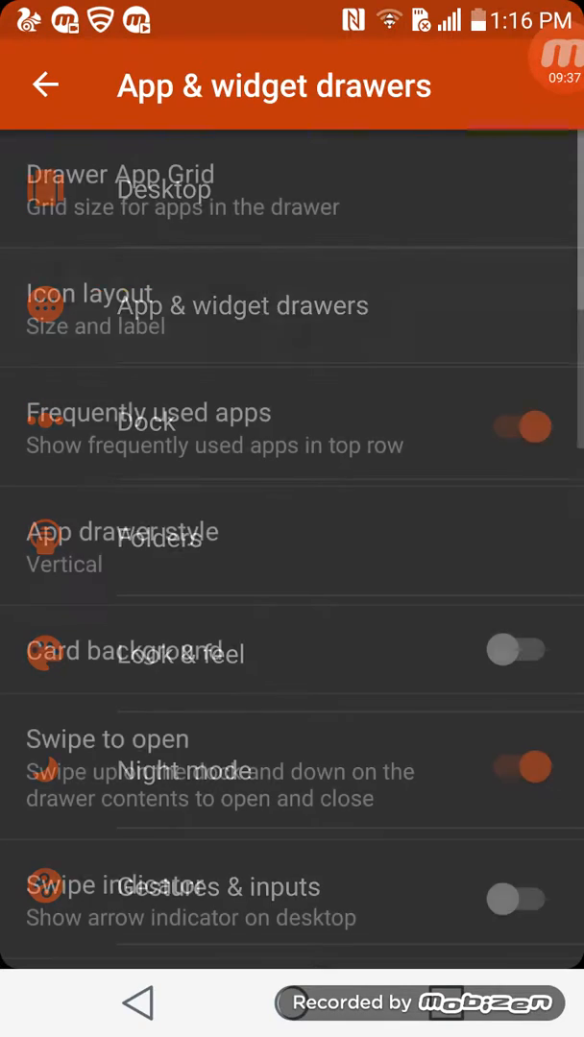
Keep the drawer grid size, set the app drawer style to Horizontal, and return home
left_click(125, 189)
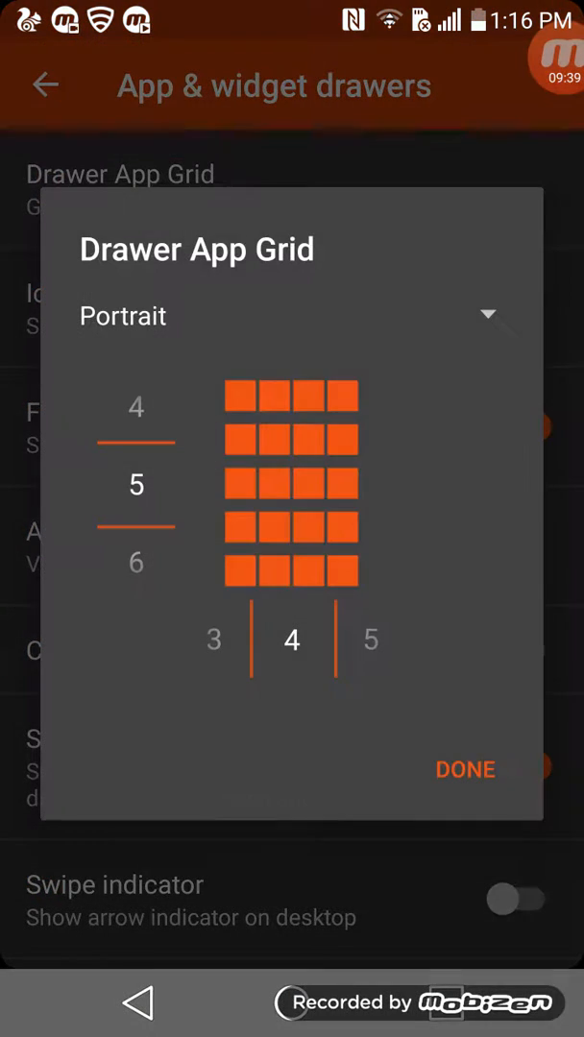
left_click(465, 769)
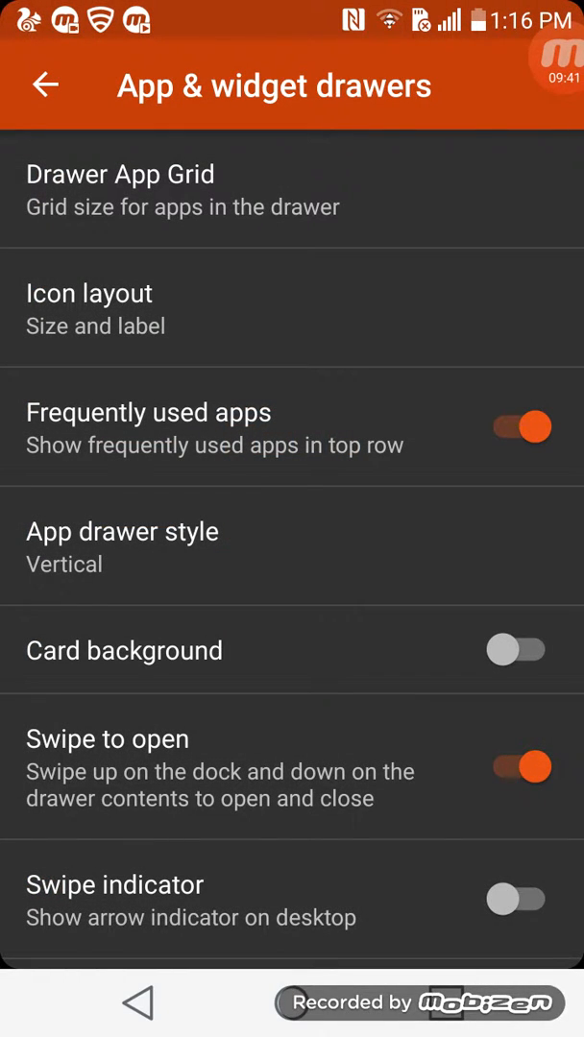
left_click(122, 531)
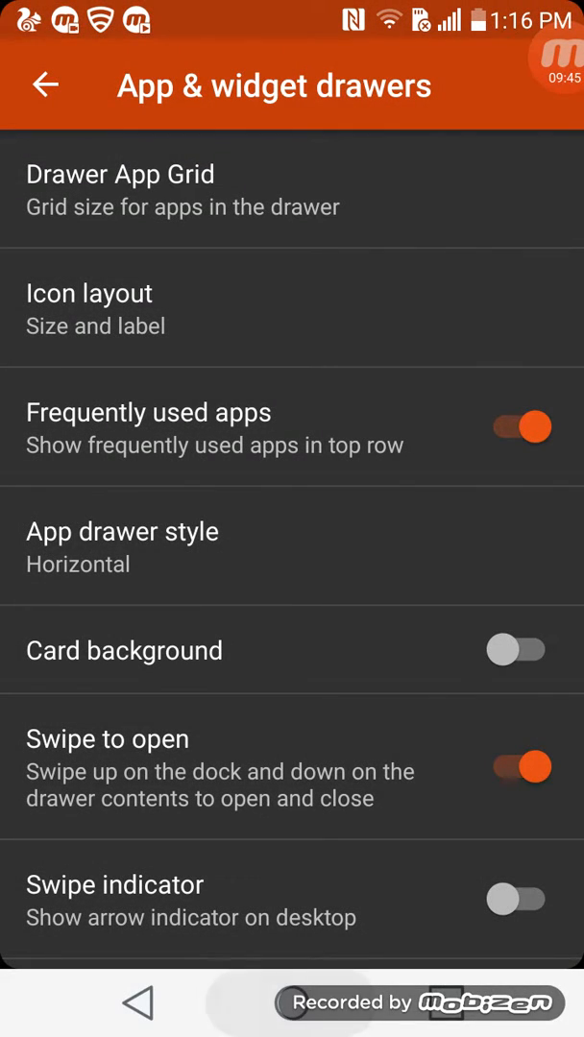
left_click(45, 84)
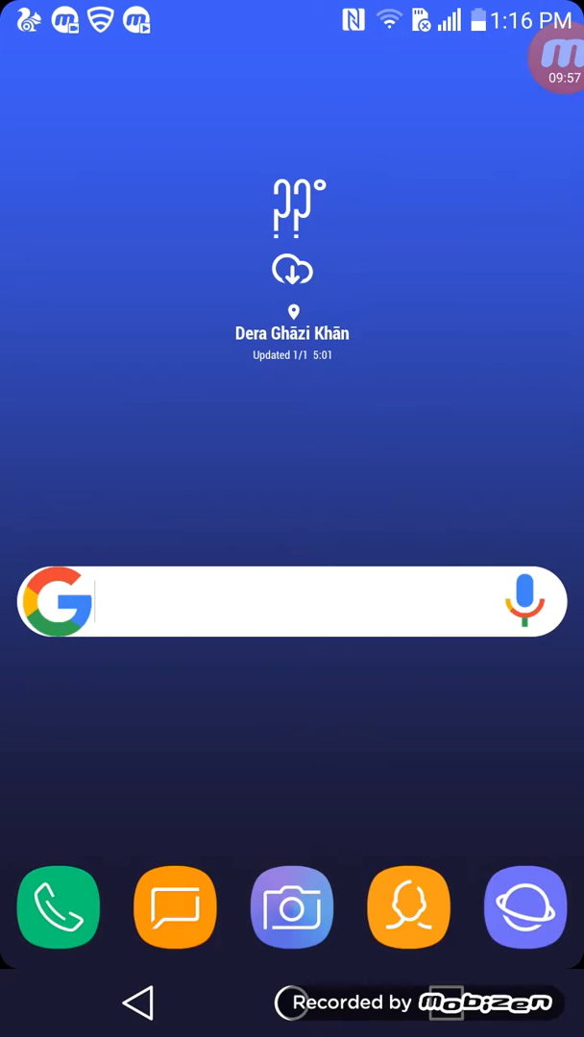
left_click(544, 55)
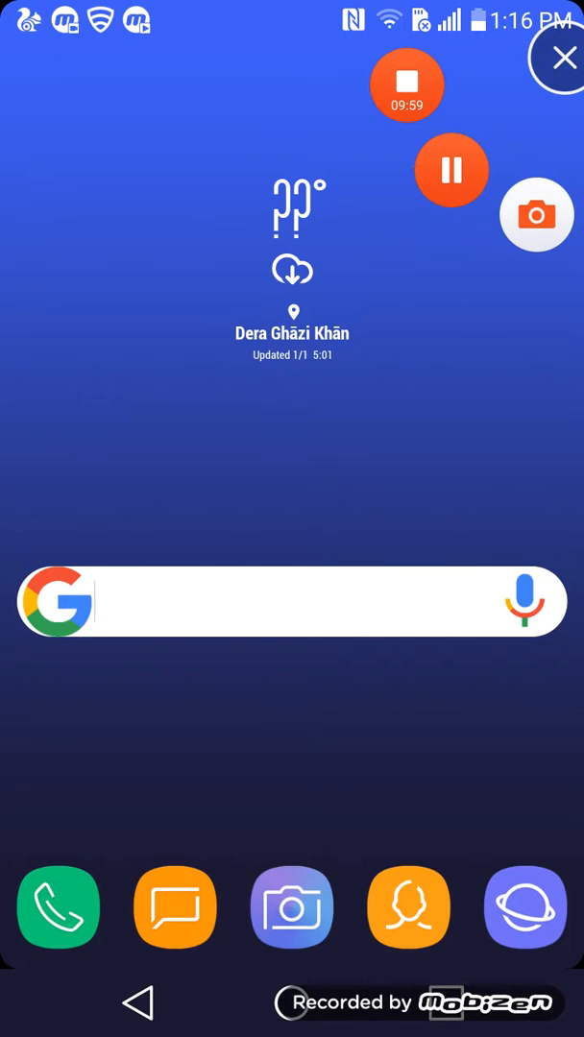